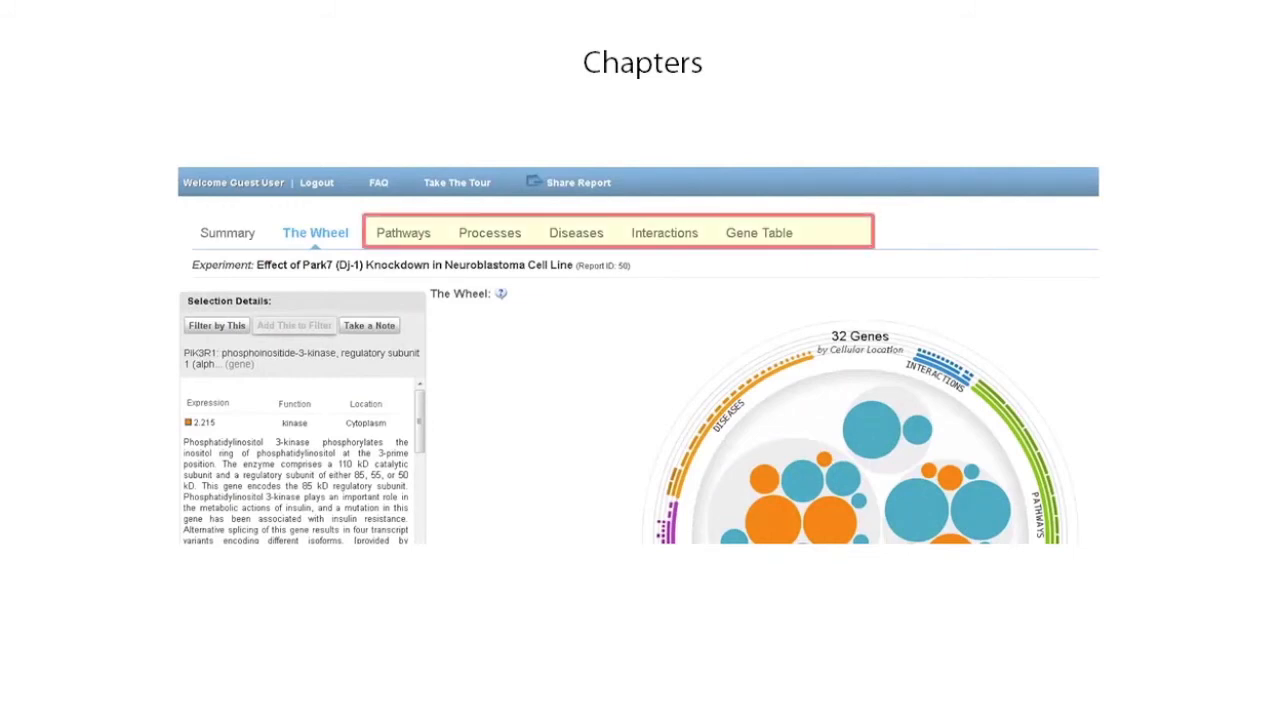
Advance the slideshow through the Pathways layout slide to the Interactions Chapter slide
{"action": "left_click", "coordinate": [404, 232]}
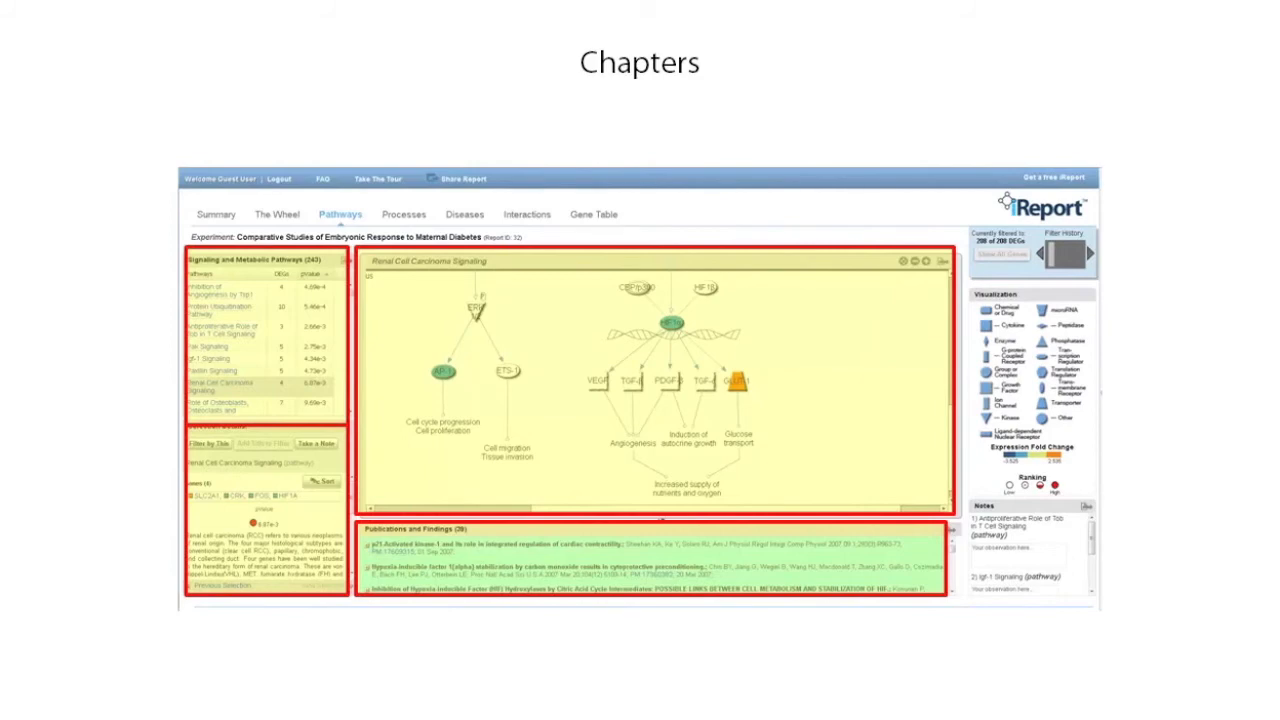
{"action": "left_click", "coordinate": [524, 214]}
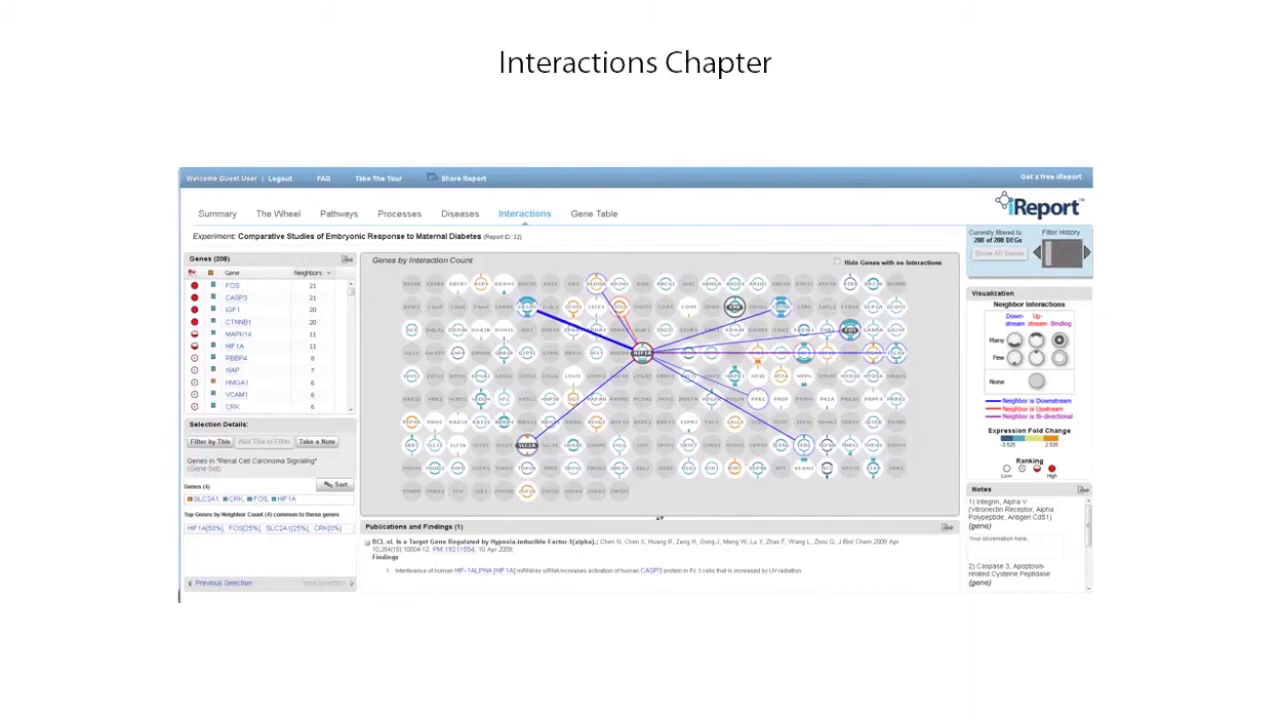
Advance the slideshow to the Pathway Chapter slide with its signaling diagram
{"action": "left_click", "coordinate": [340, 216]}
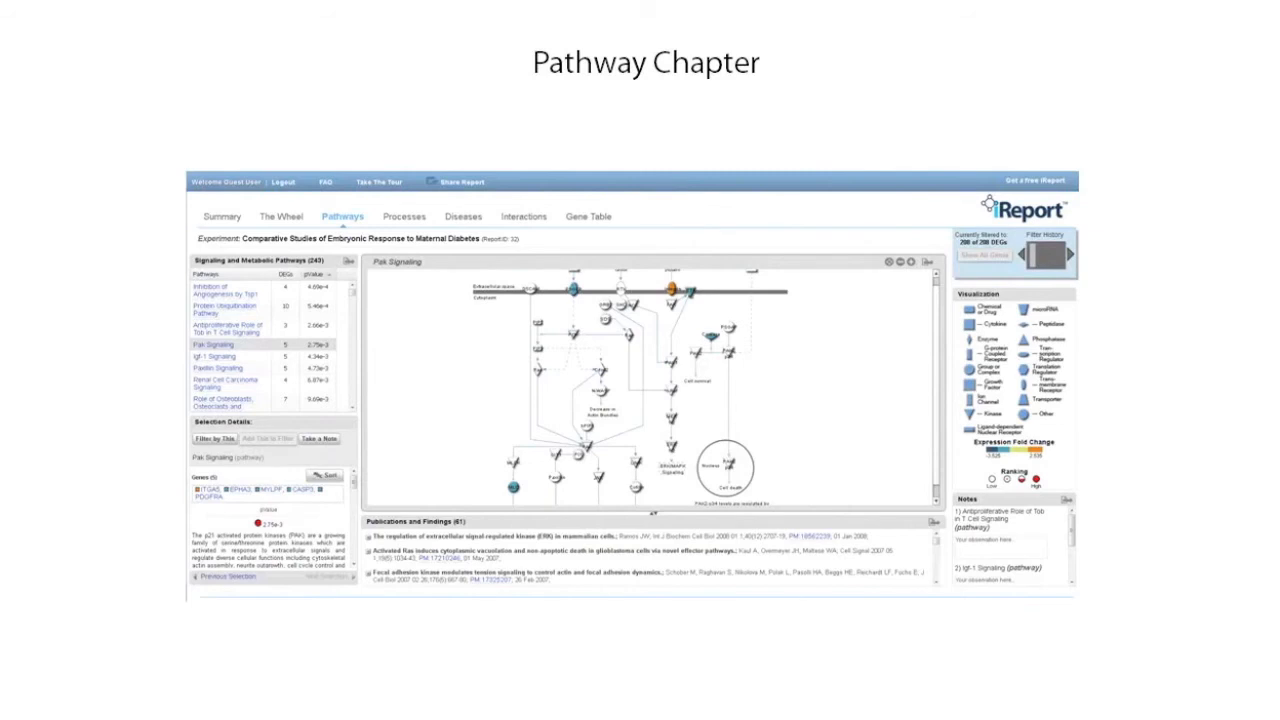
Advance the slideshow to the Disease Chapter slide grouping genes by disease evidence
{"action": "left_click", "coordinate": [462, 216]}
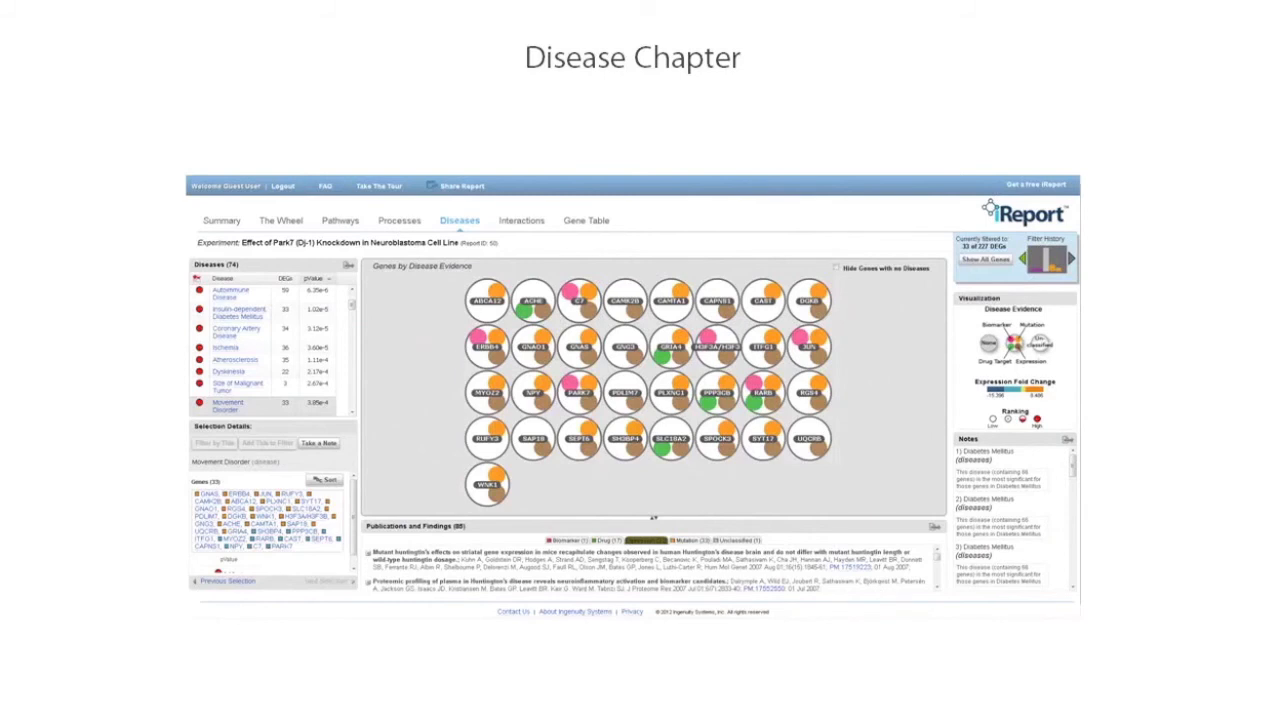
Advance through the Processes Chapter slide to the Gene Table slide
{"action": "left_click", "coordinate": [424, 208]}
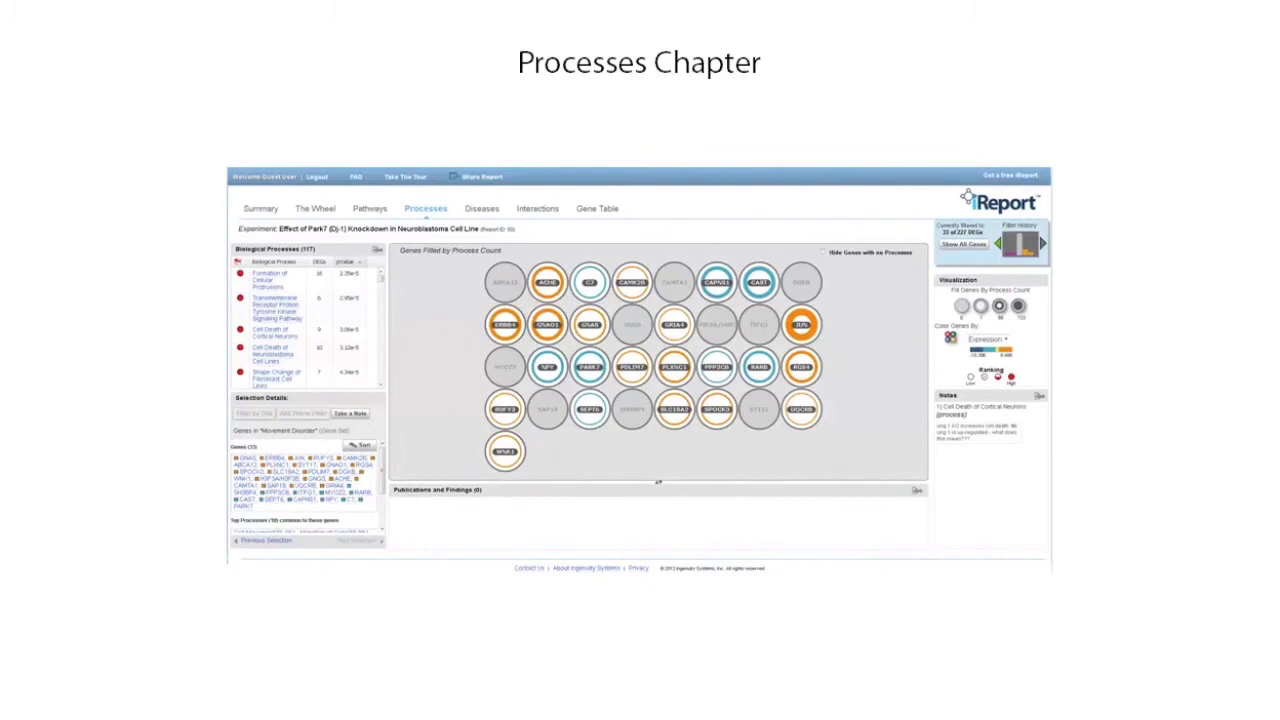
{"action": "left_click", "coordinate": [596, 210]}
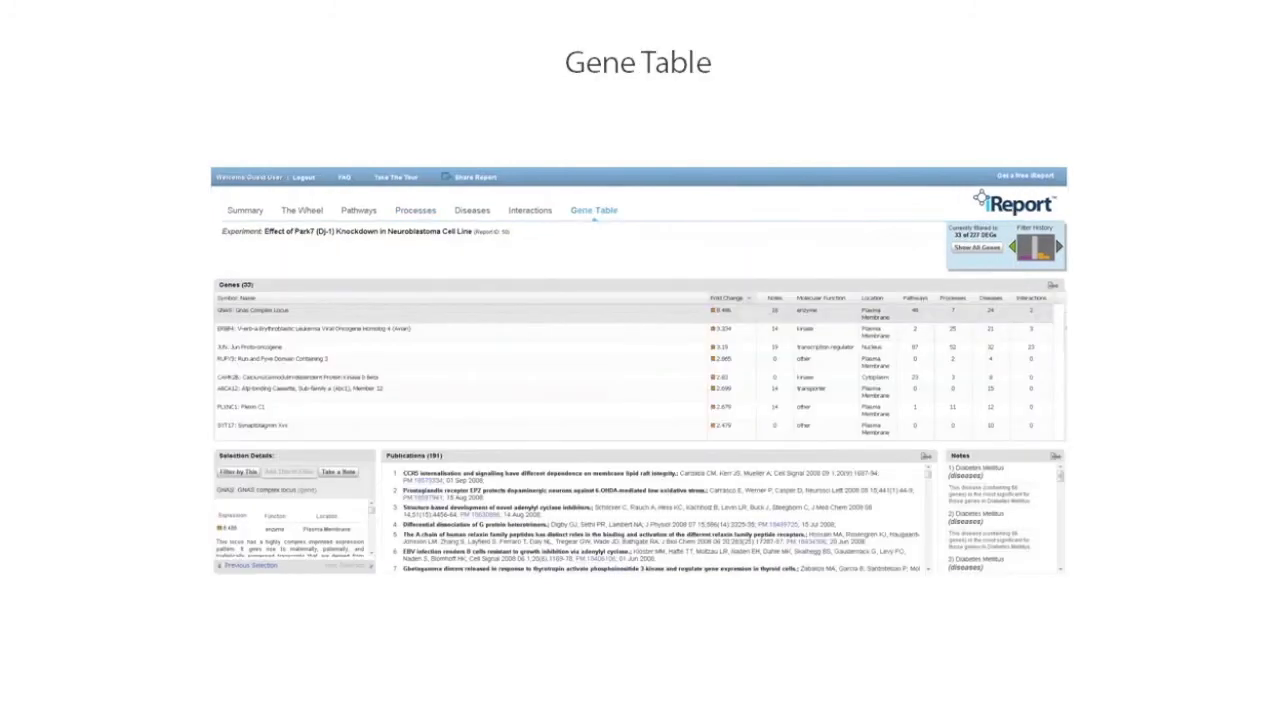